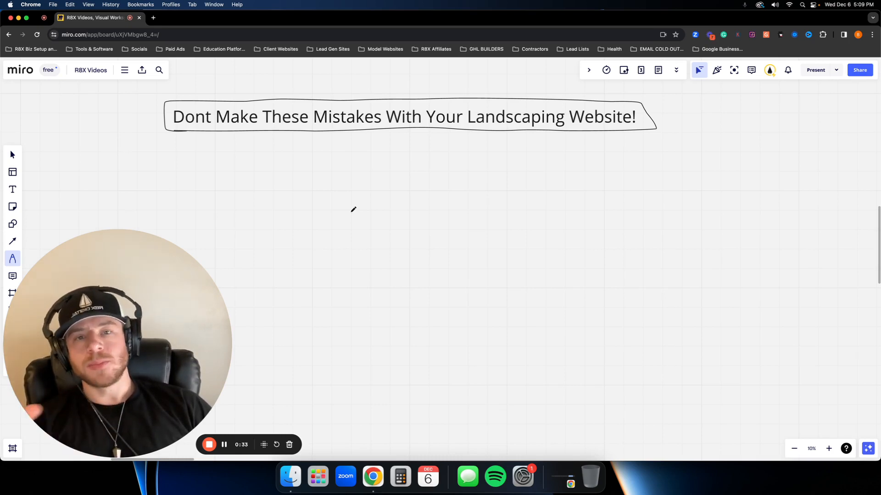
pyautogui.moveTo(387, 180)
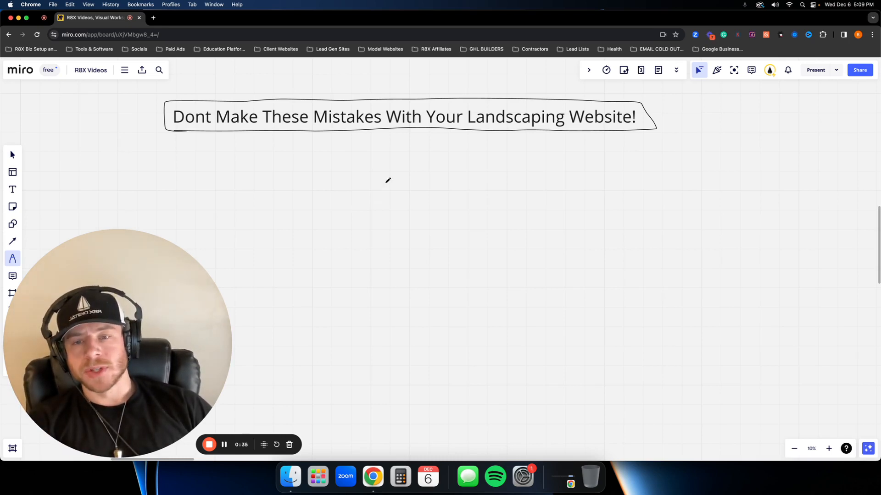
pyautogui.moveTo(590, 147)
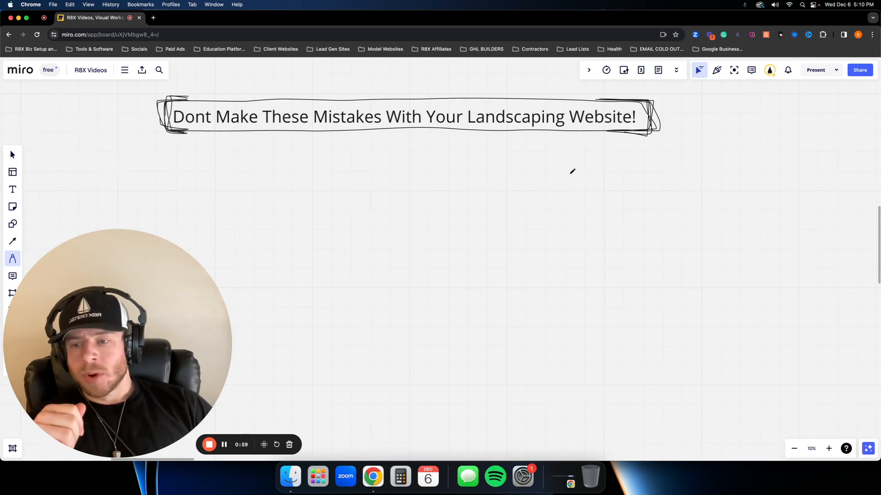
pyautogui.moveTo(500, 183)
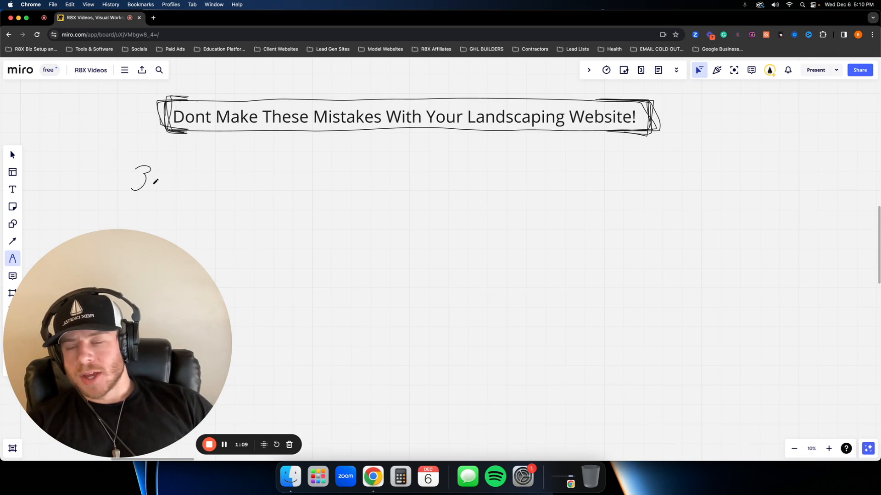
pyautogui.moveTo(157, 184); pyautogui.dragTo(219, 160)
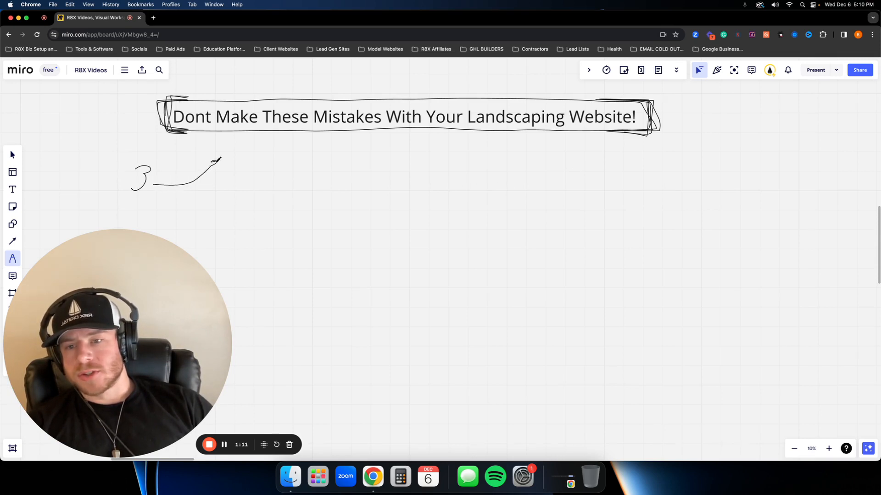
pyautogui.moveTo(220, 162); pyautogui.dragTo(291, 157)
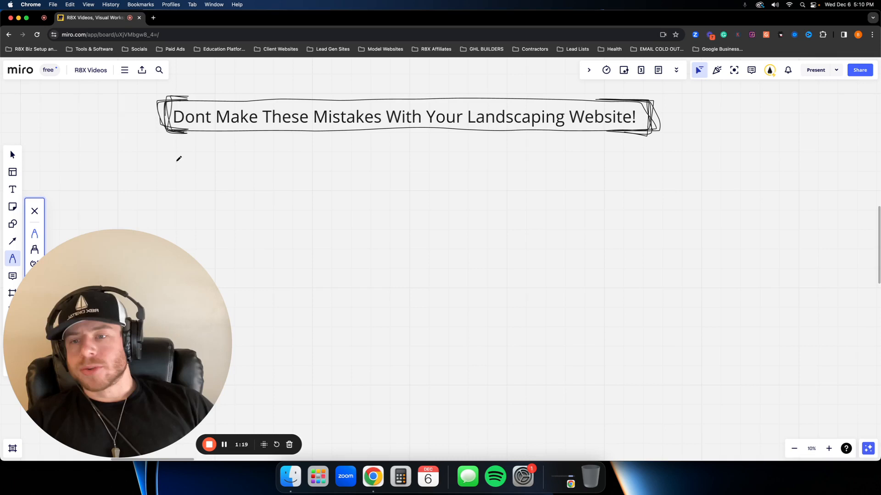
pyautogui.moveTo(144, 176); pyautogui.dragTo(203, 155)
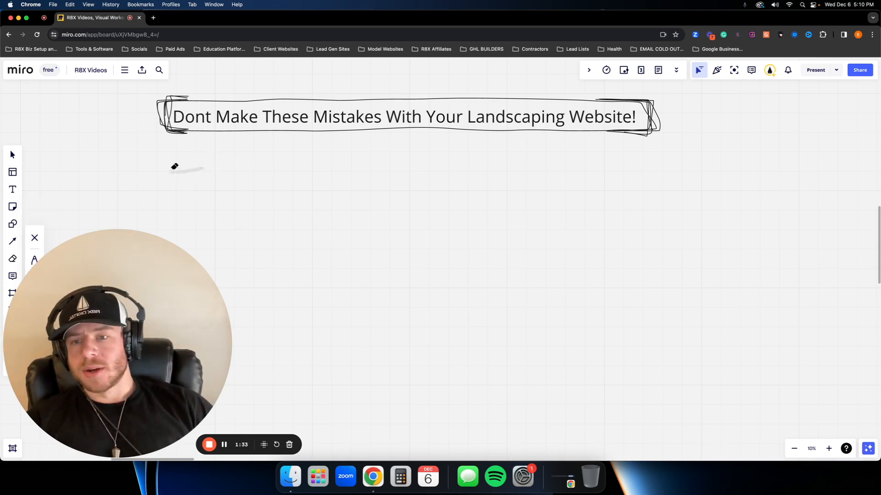
pyautogui.click(12, 259)
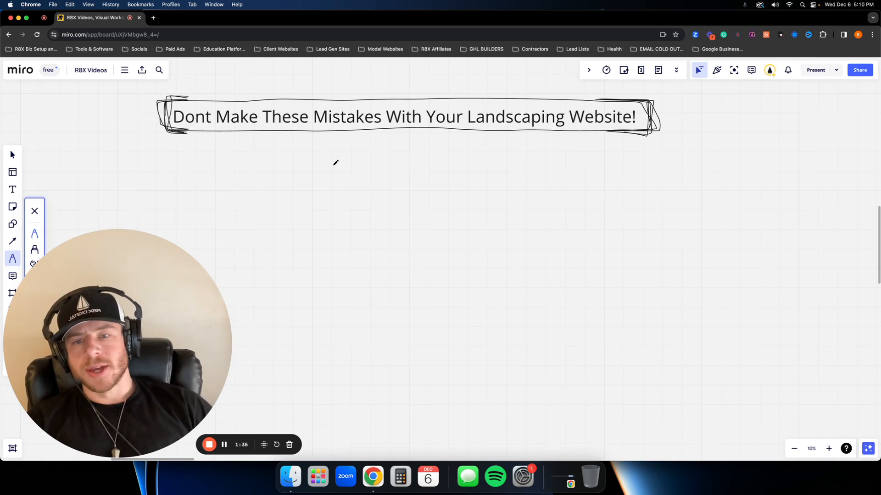
pyautogui.moveTo(308, 202)
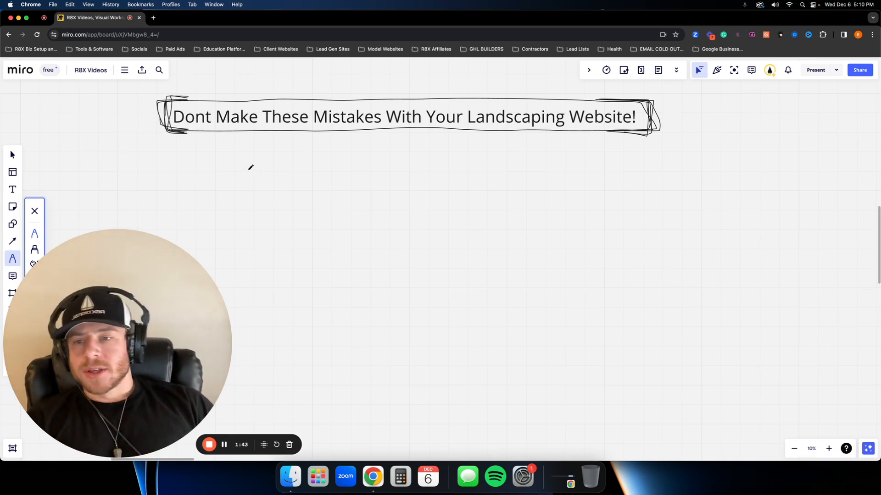
pyautogui.moveTo(168, 149)
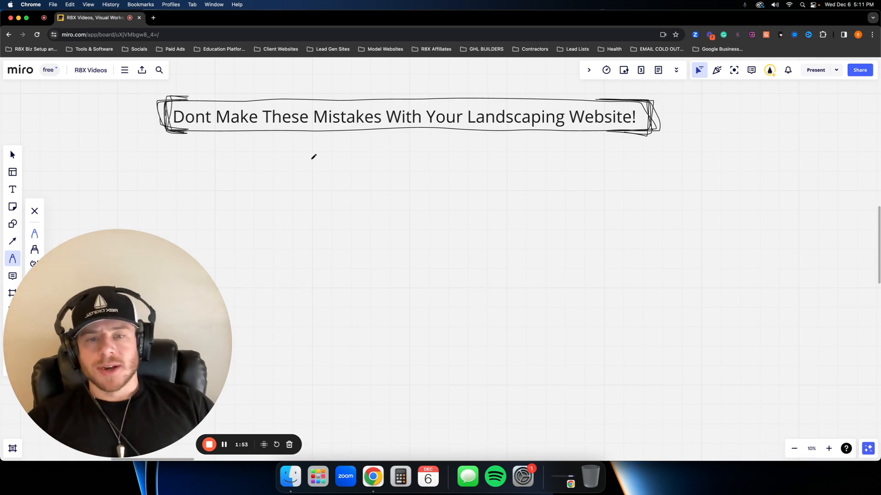
pyautogui.moveTo(237, 176)
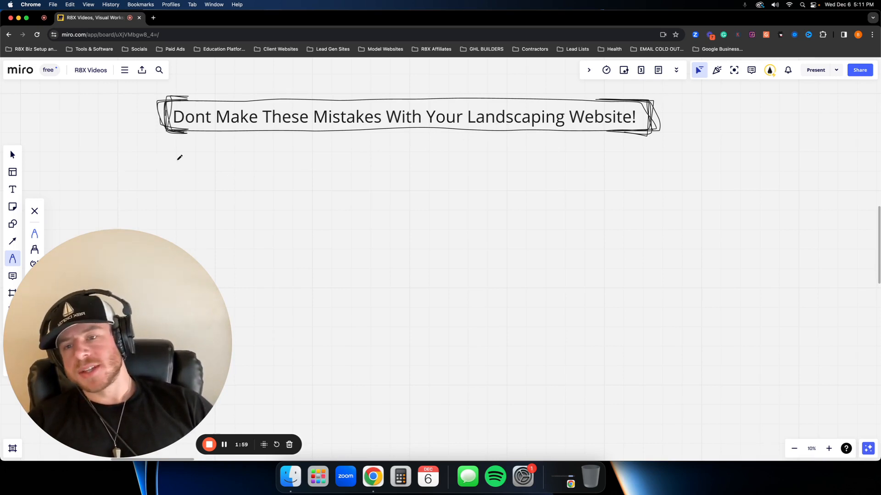
# - Draw an arrow beneath the title and handwrite 'I'm better' after it
pyautogui.moveTo(148, 170); pyautogui.dragTo(210, 170)
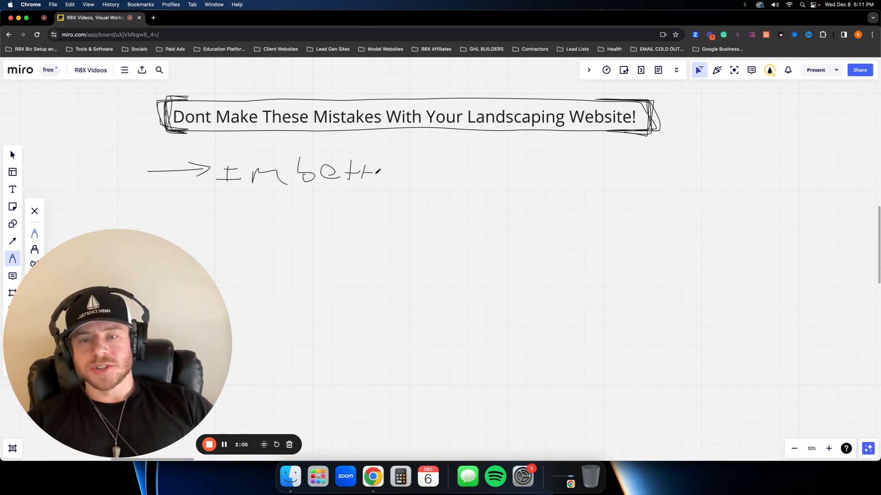
pyautogui.moveTo(379, 171); pyautogui.dragTo(402, 171)
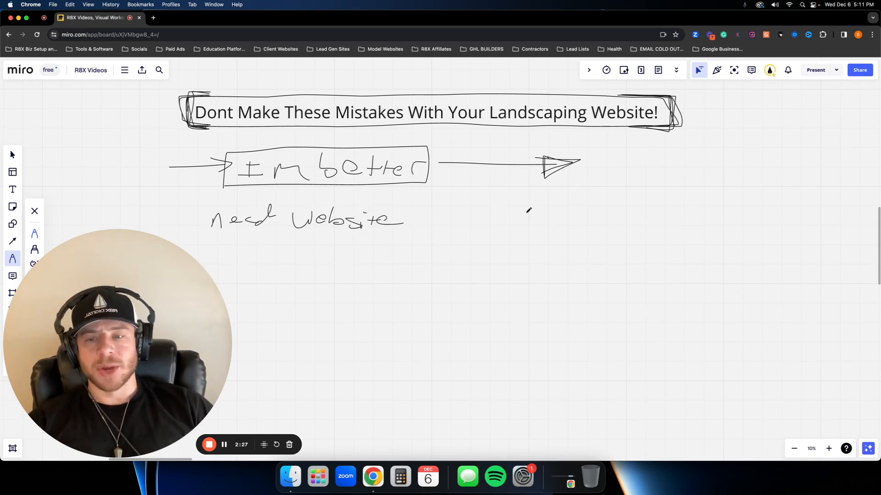
pyautogui.moveTo(467, 210)
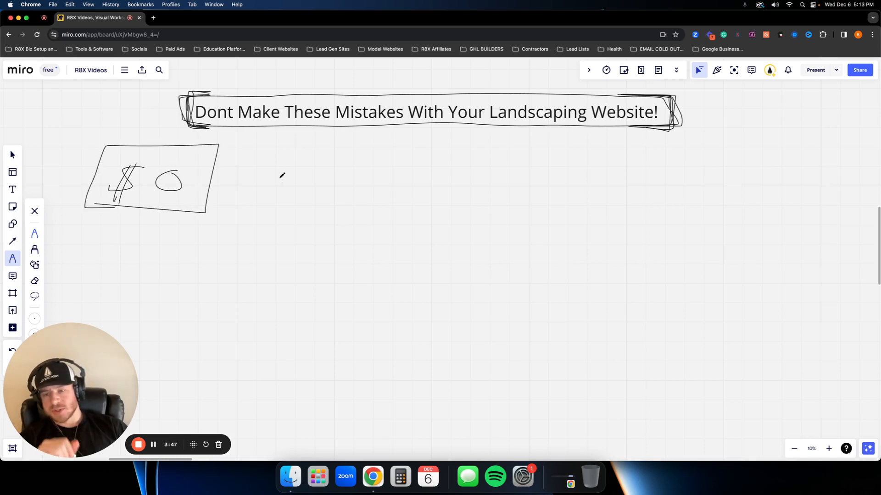
# - Erase the stray mark beside the $0 box and draw an arrow leading right from it
pyautogui.moveTo(275, 166); pyautogui.dragTo(275, 197)
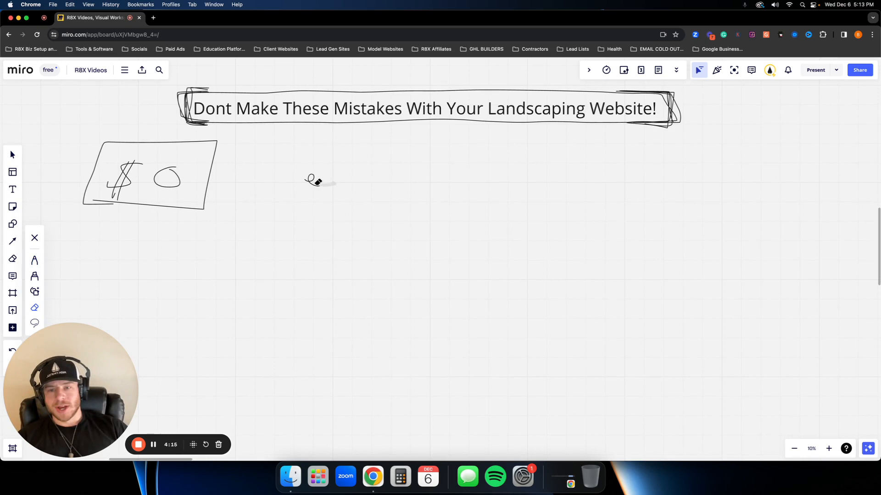
pyautogui.click(34, 258)
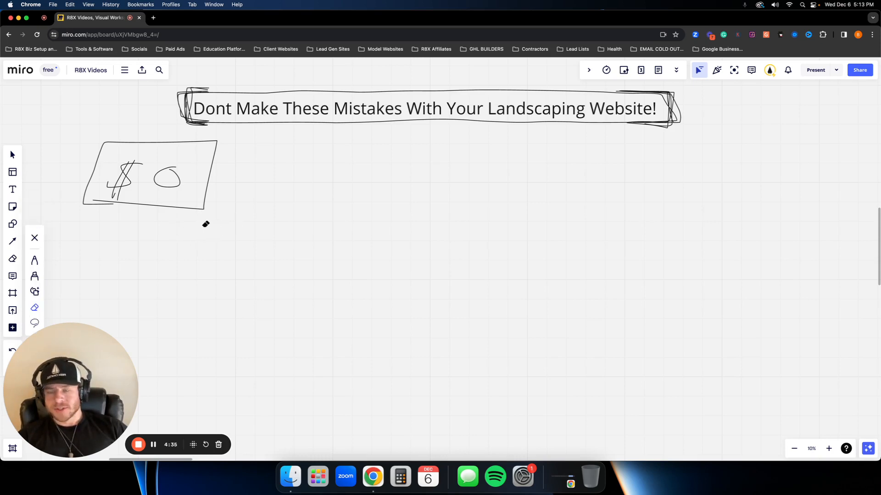
pyautogui.click(12, 259)
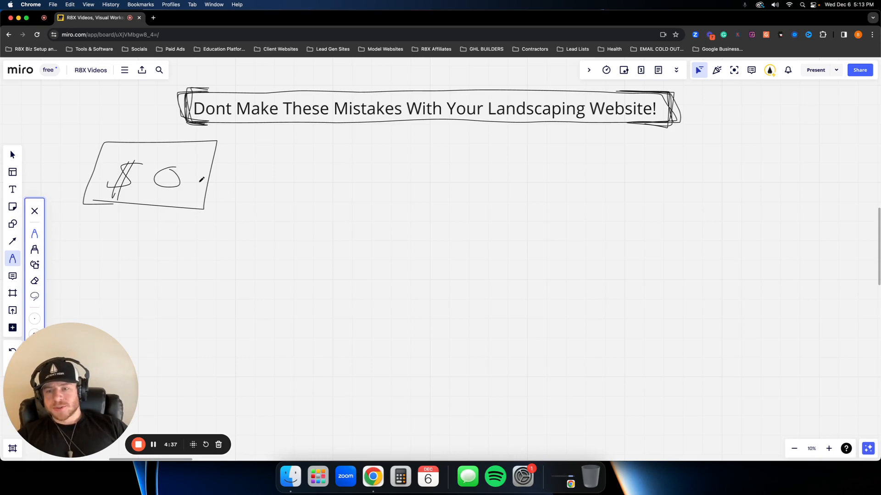
pyautogui.moveTo(202, 180); pyautogui.dragTo(283, 177)
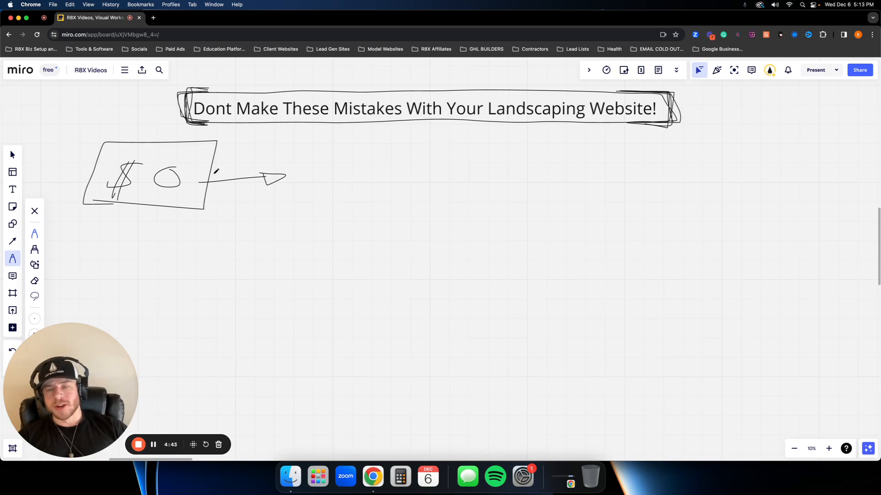
pyautogui.moveTo(328, 181)
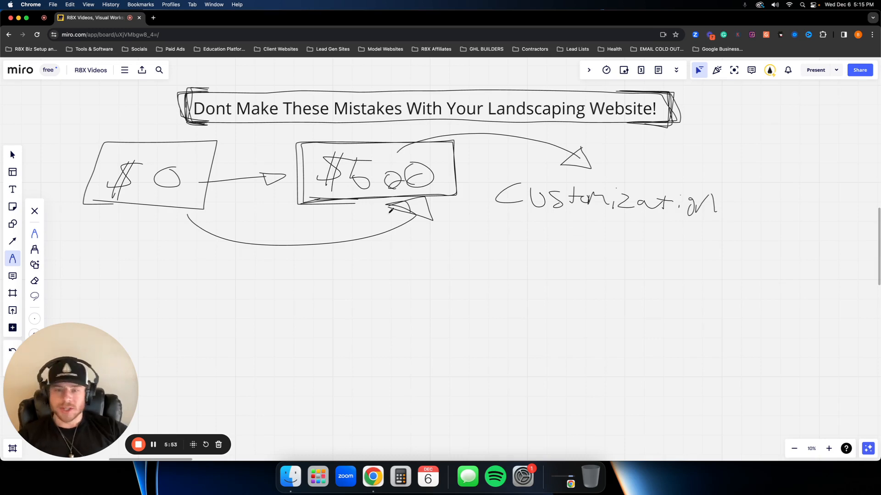
pyautogui.moveTo(513, 218)
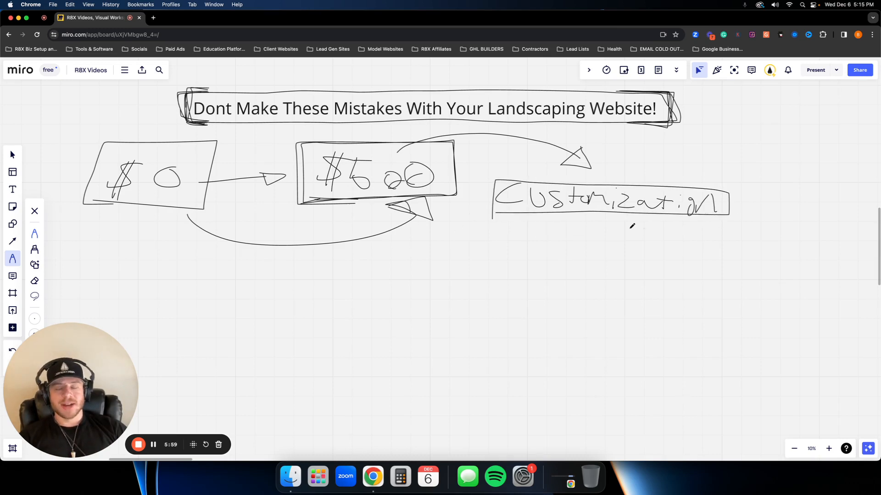
pyautogui.moveTo(541, 249)
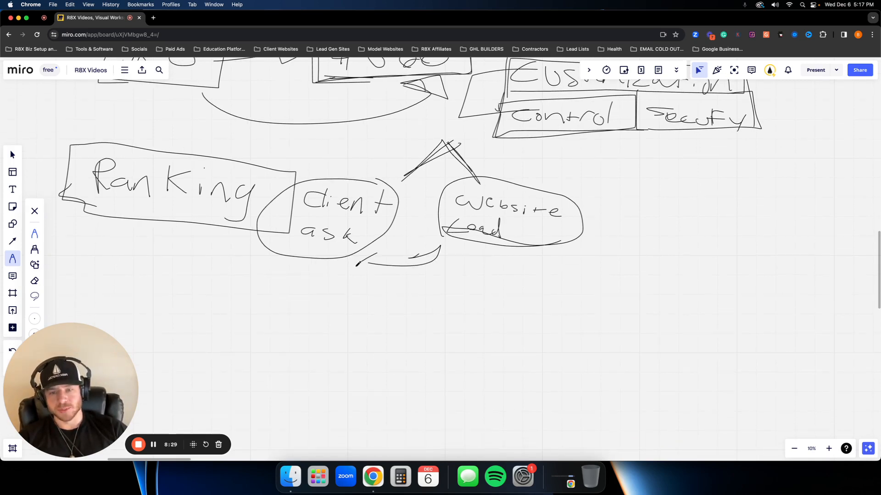
# - Scroll down the board below the Ranking and Client ask sketches
pyautogui.scroll(-3)
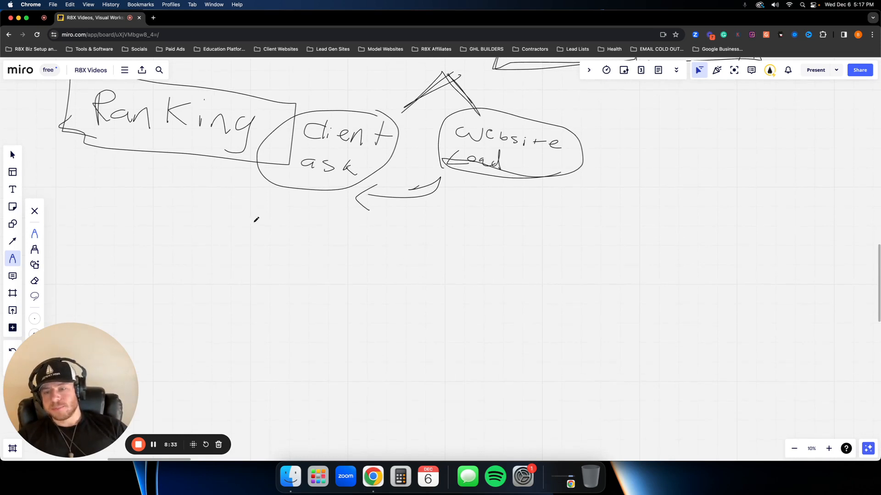
pyautogui.moveTo(158, 233)
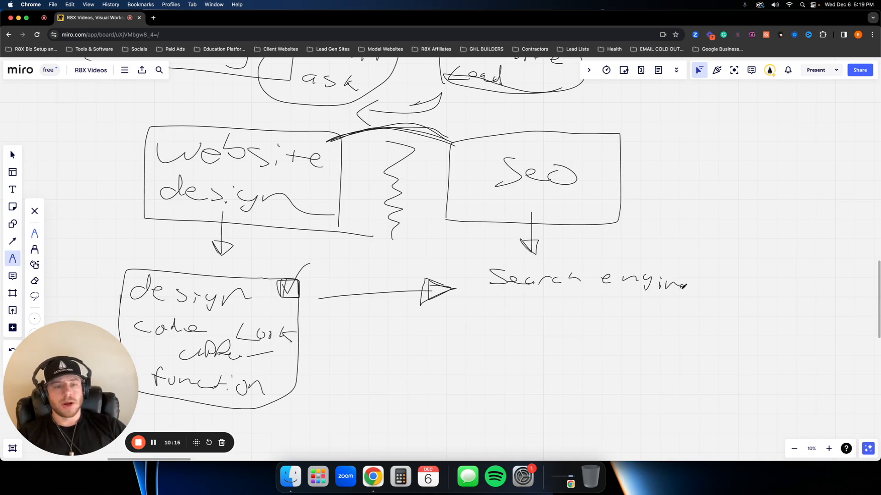
pyautogui.moveTo(522, 303)
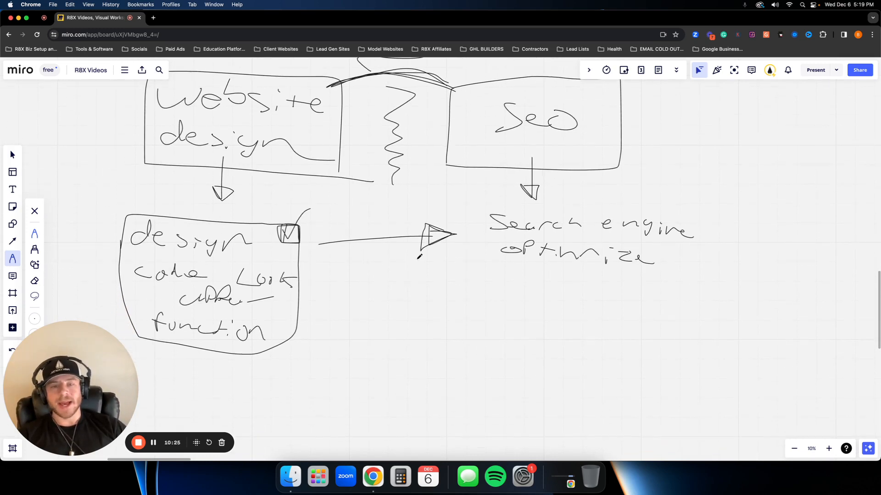
# - Scroll down past the Website design and SEO sketches
pyautogui.scroll(-3)
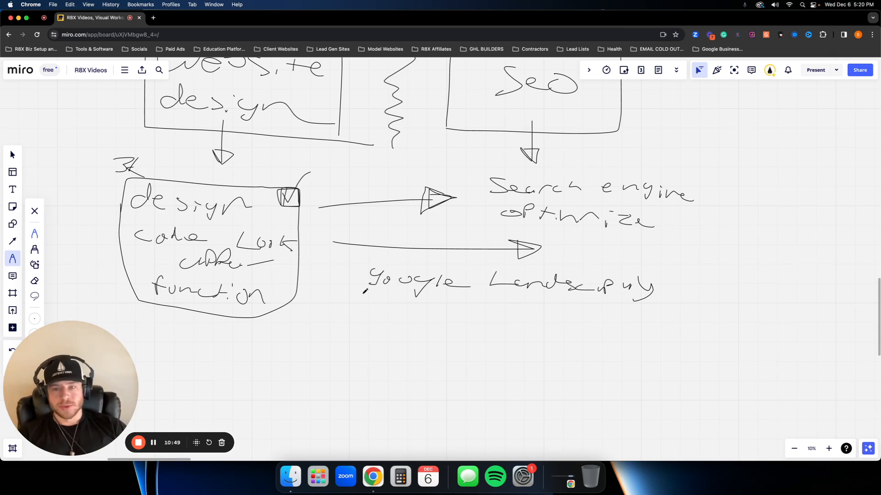
# - Scroll further down below the Search engine optimize note
pyautogui.scroll(-3)
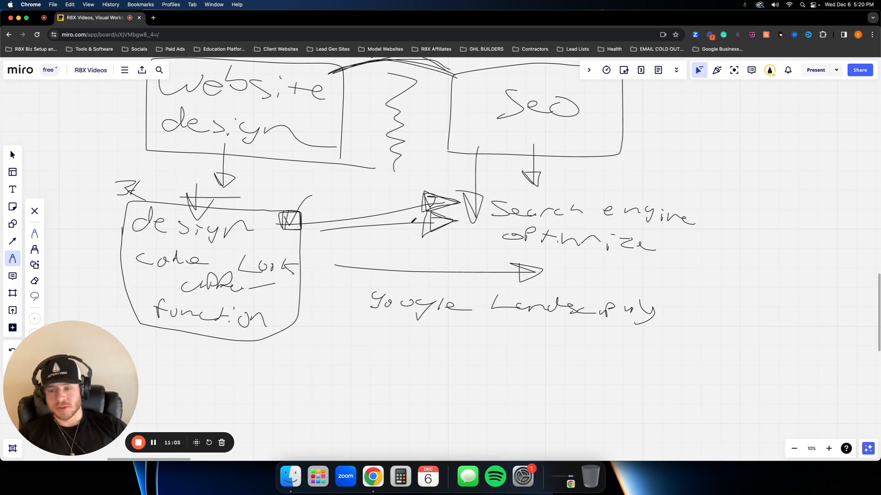
pyautogui.scroll(-3)
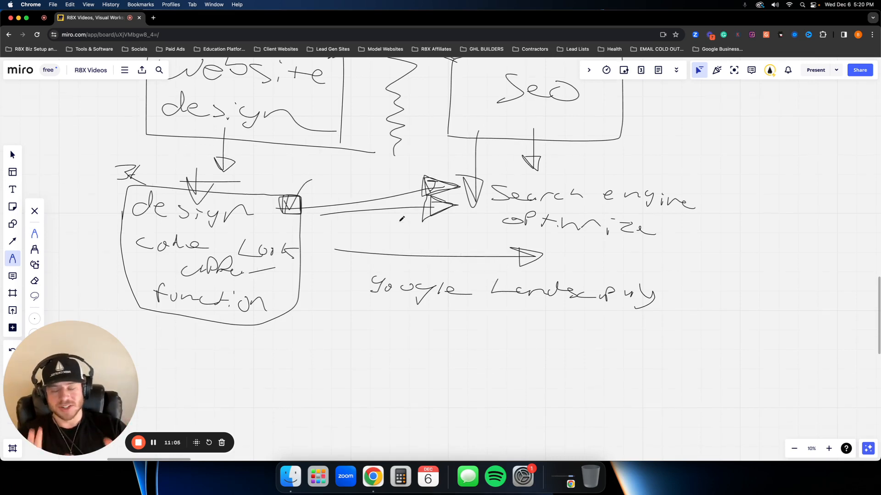
# - Draw an arrow down from 'Google Landscaping' toward where 'rank' goes
pyautogui.scroll(-3)
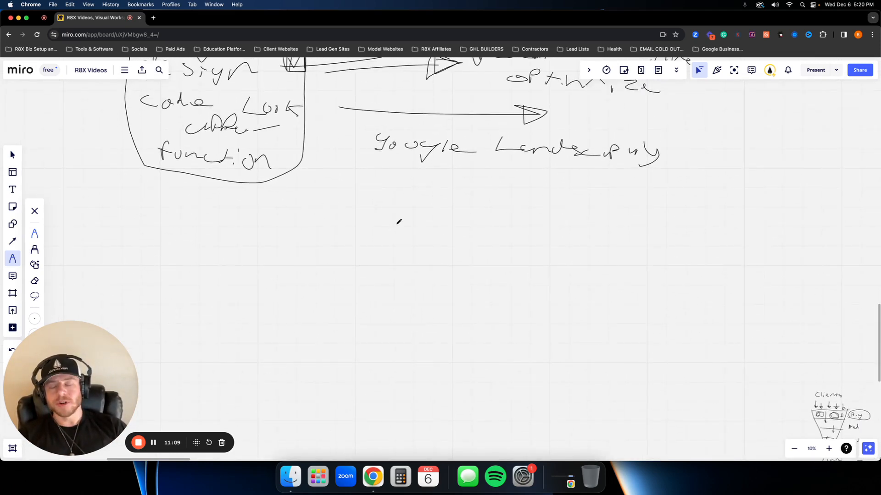
pyautogui.moveTo(207, 180); pyautogui.dragTo(206, 219)
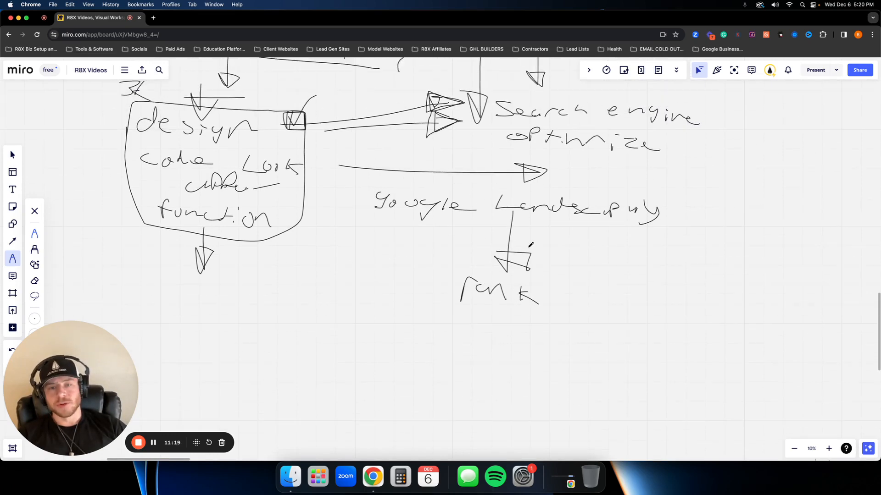
pyautogui.scroll(-3)
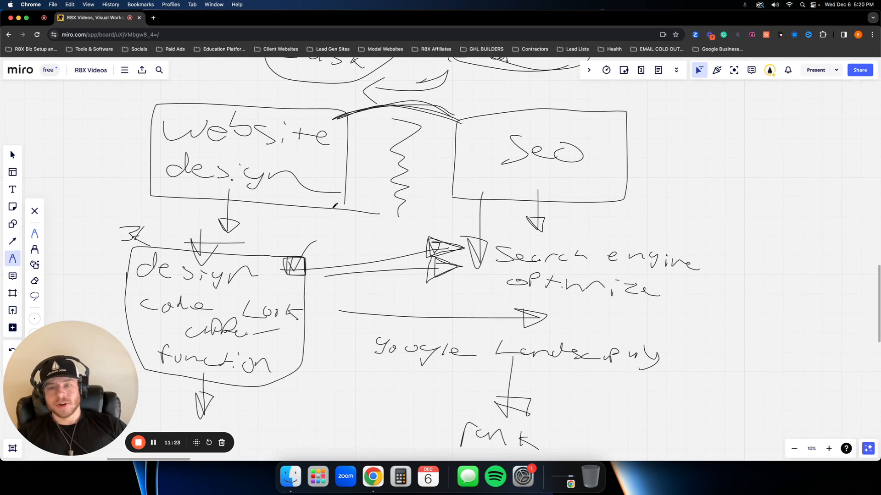
pyautogui.scroll(3)
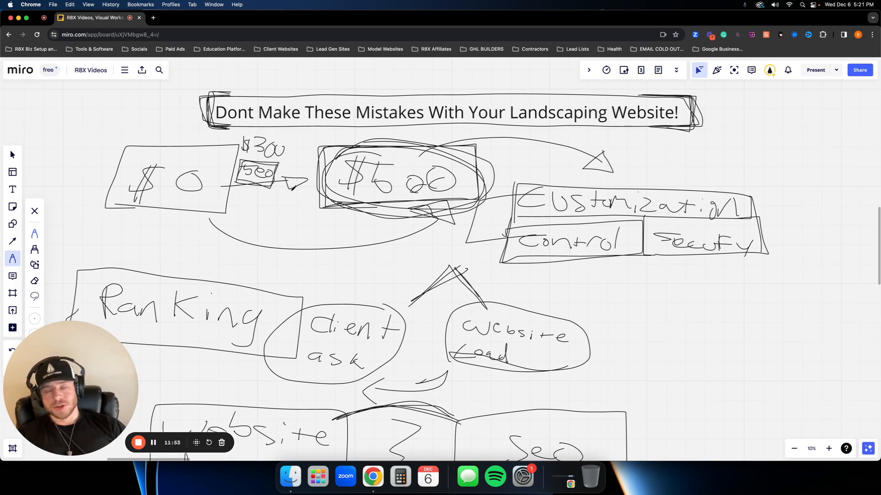
# - Scroll down to the handwritten 'rank' to box it
pyautogui.scroll(-3)
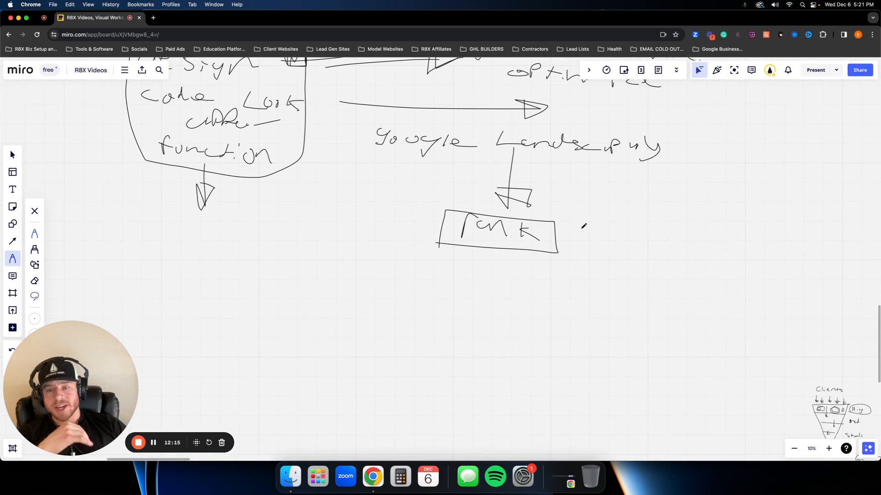
pyautogui.scroll(-3)
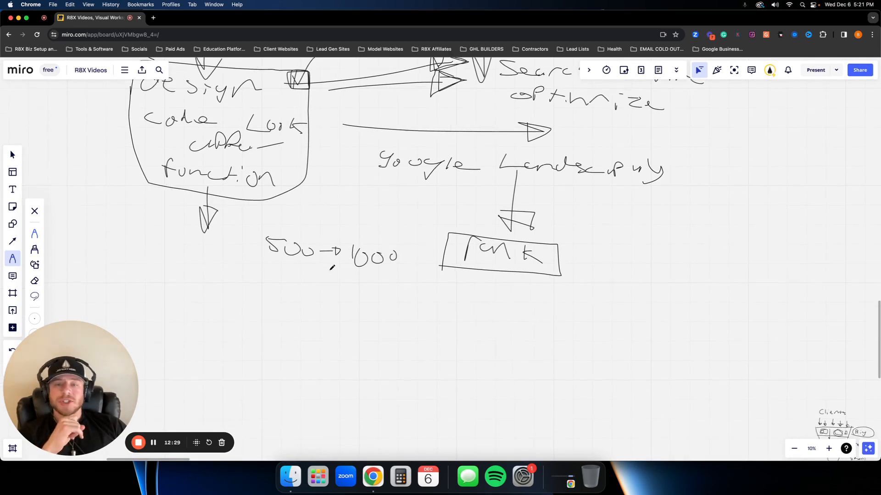
# - Scroll down to make room for the Sandbox and Service, Location, CTA boxes
pyautogui.scroll(-3)
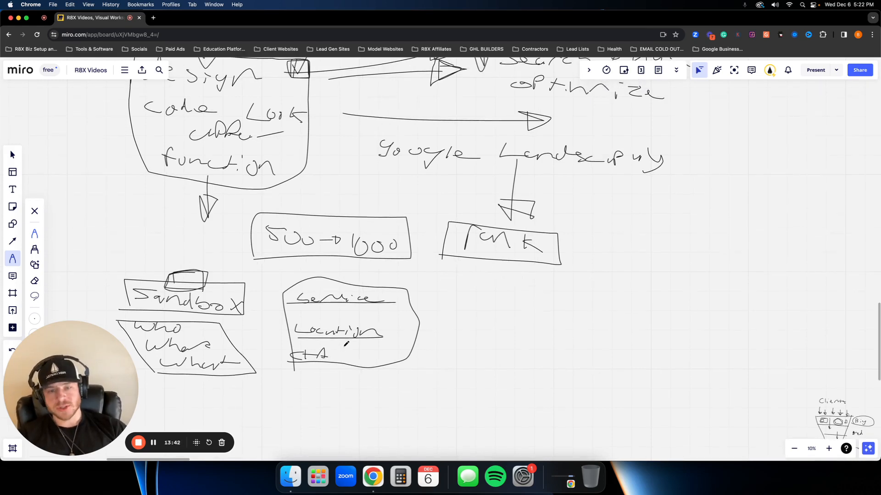
# - Scroll down beside the Service, Location, CTA box to place the 2nd | 3rd note
pyautogui.scroll(-3)
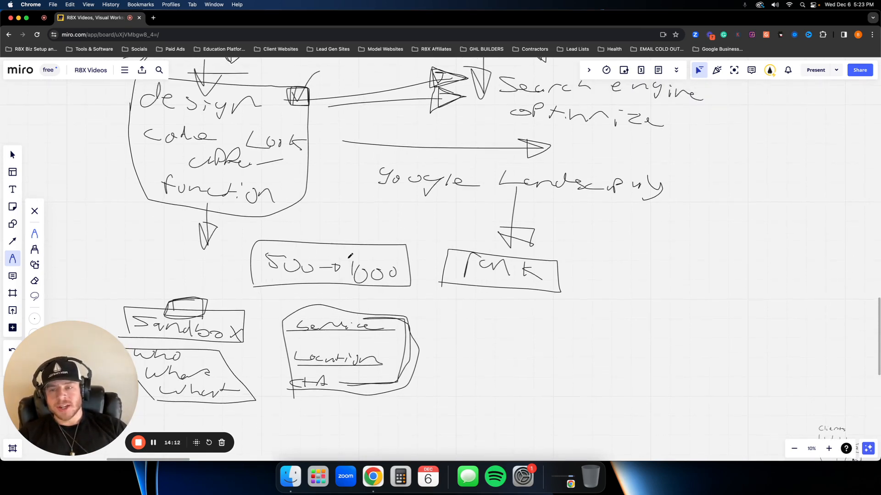
pyautogui.scroll(-3)
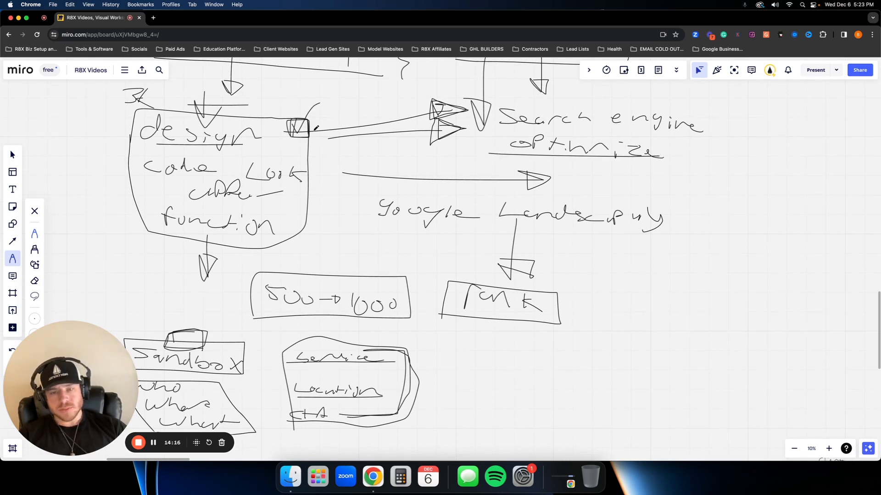
pyautogui.moveTo(325, 168)
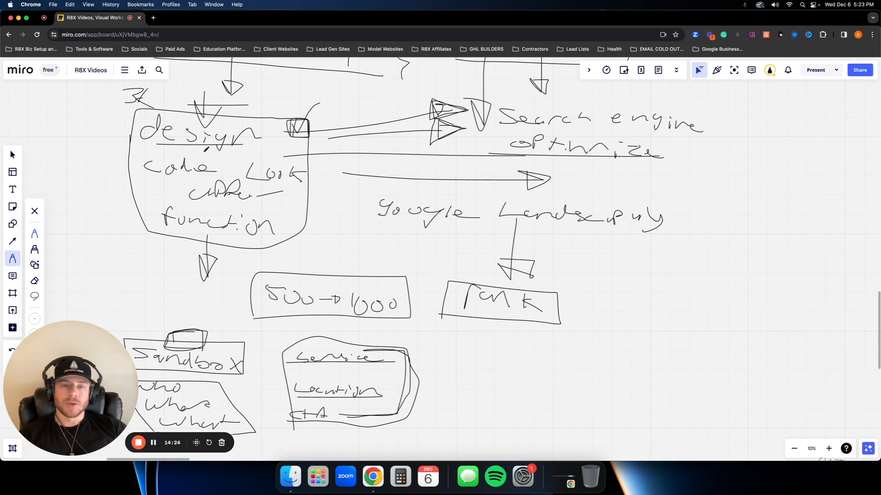
pyautogui.scroll(-3)
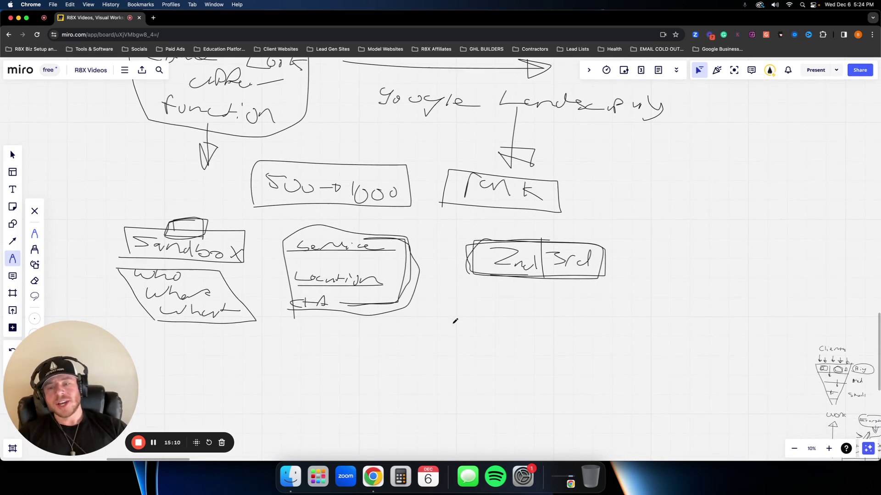
# - Scroll down below the 2nd | 3rd box for the Blog, Link and Backlinks notes
pyautogui.scroll(-3)
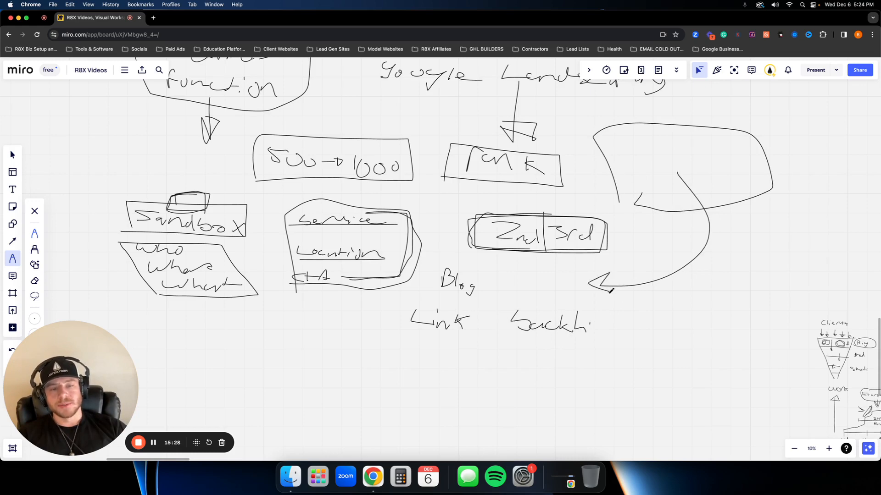
pyautogui.scroll(-3)
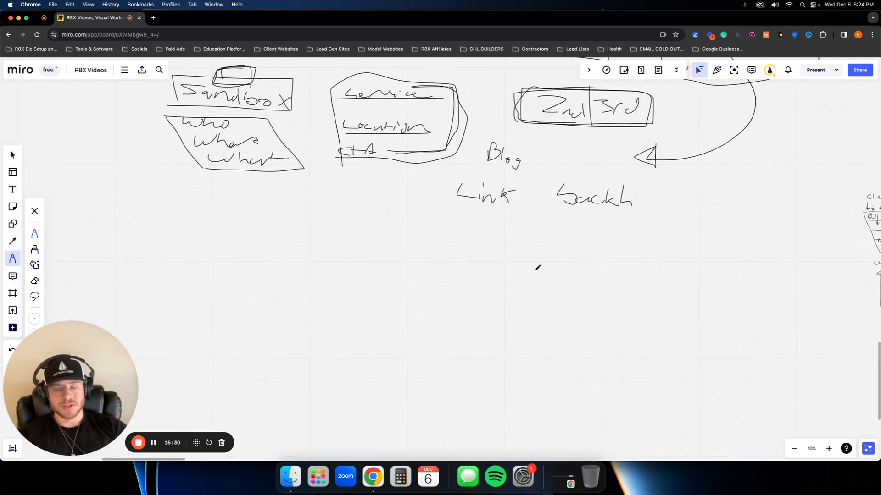
# - Pan down the board below the Blog, Link and backlinks notes
pyautogui.scroll(-3)
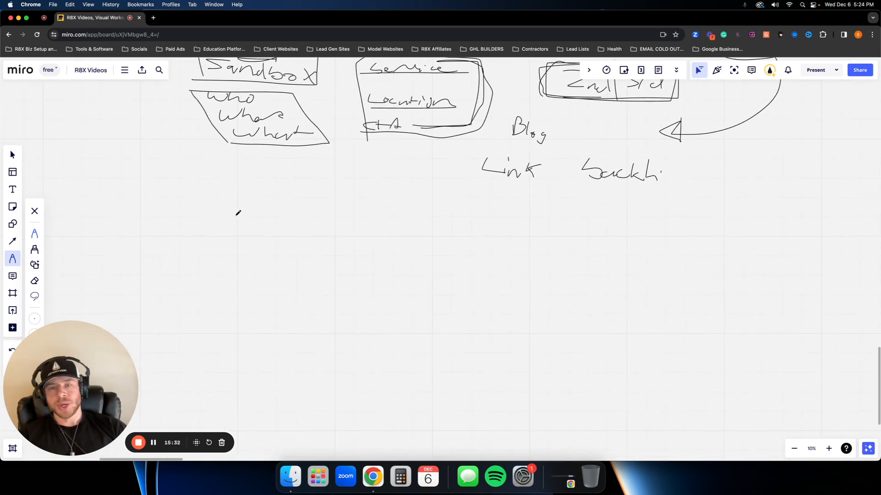
pyautogui.moveTo(230, 226)
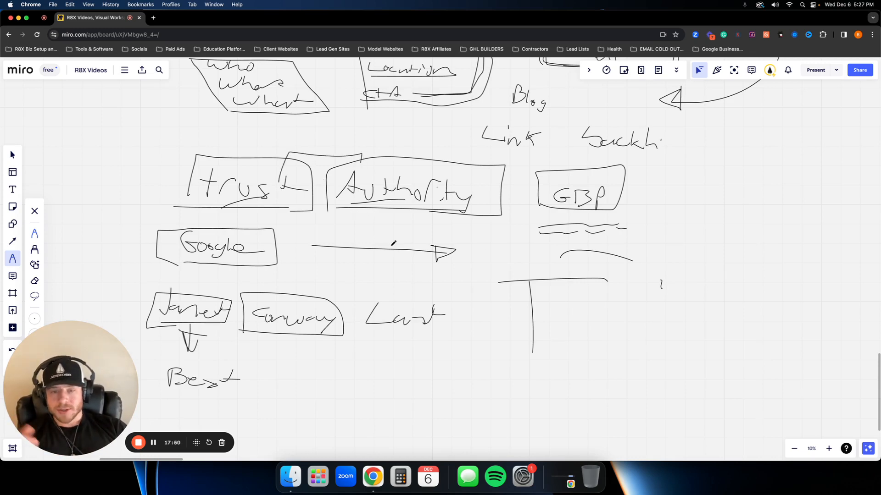
# - Scroll down past the Trust, Authority and GBP diagram, then back up slightly
pyautogui.scroll(-3)
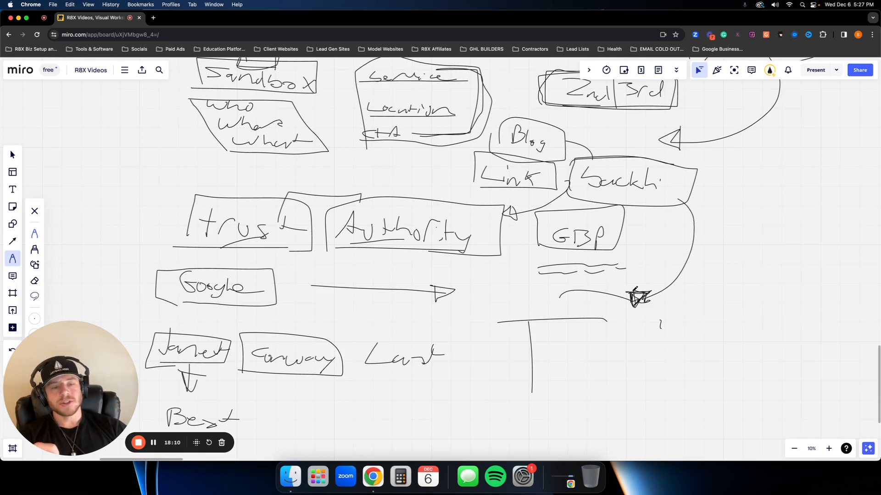
pyautogui.scroll(-3)
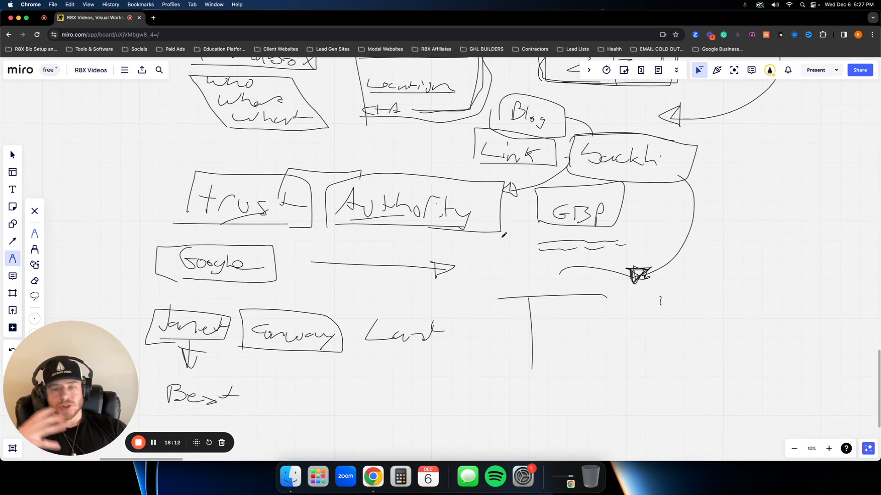
pyautogui.scroll(-3)
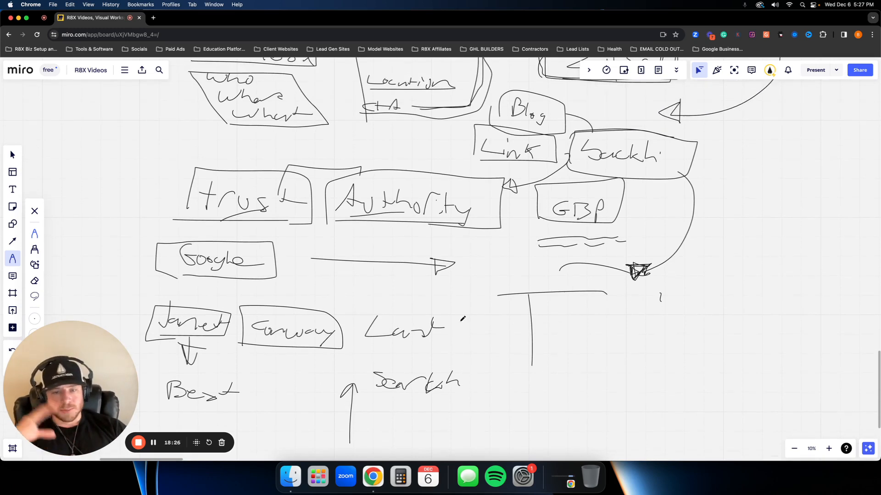
pyautogui.scroll(3)
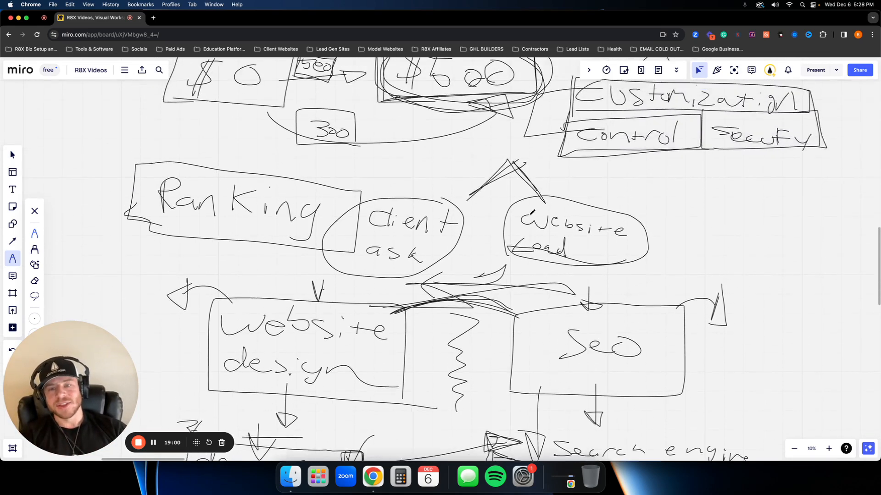
# - Scroll the canvas toward the title banner and the $0 and $500 pricing sketches
pyautogui.scroll(-3)
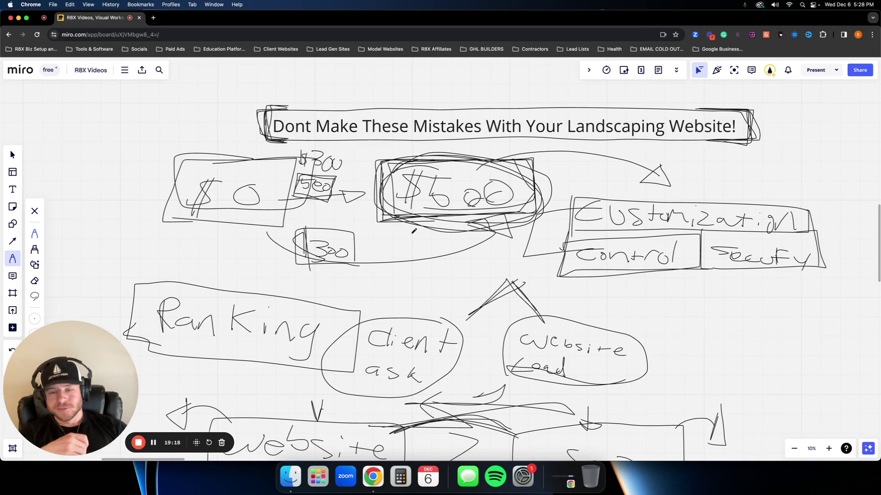
# - Scroll to the space beside the $0 sketch for the Good and fast notes
pyautogui.scroll(-3)
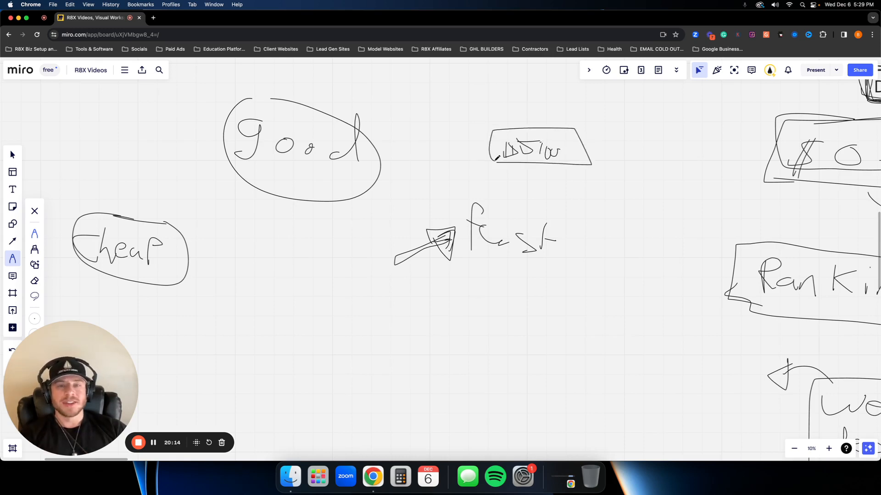
pyautogui.moveTo(631, 118)
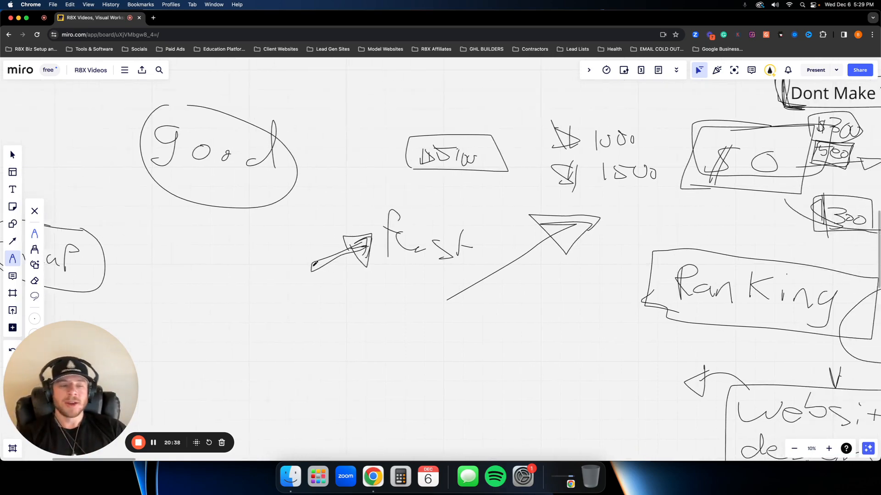
# - Scroll down to the Good/Fast/Cheap sketch beside the $0 note
pyautogui.scroll(-3)
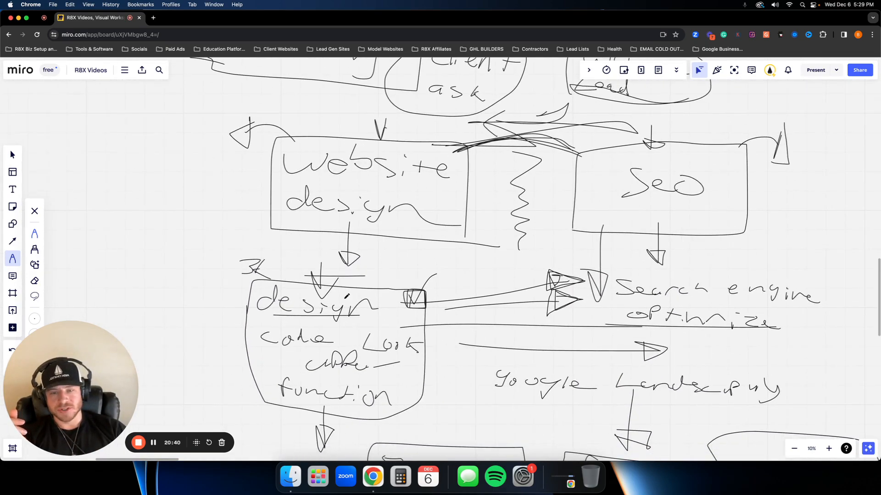
pyautogui.scroll(-3)
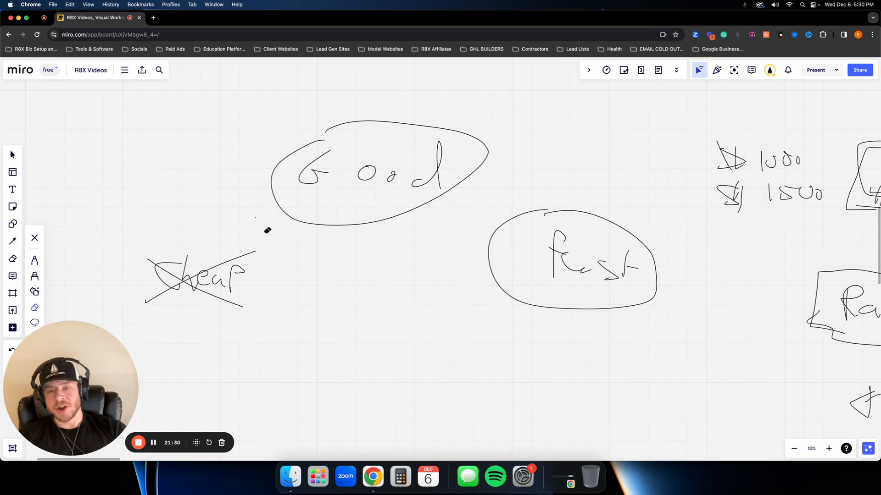
# - Pick the eraser to remove the loops around Good and fast, then switch tools
pyautogui.click(34, 260)
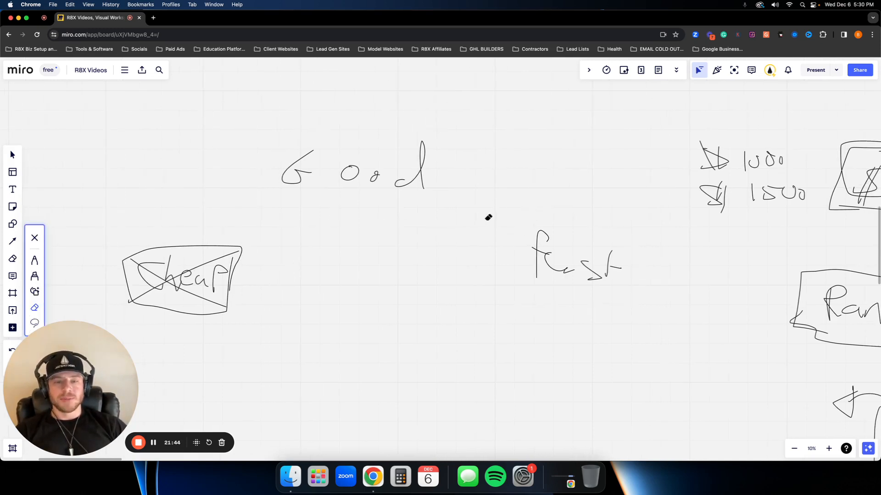
pyautogui.click(12, 259)
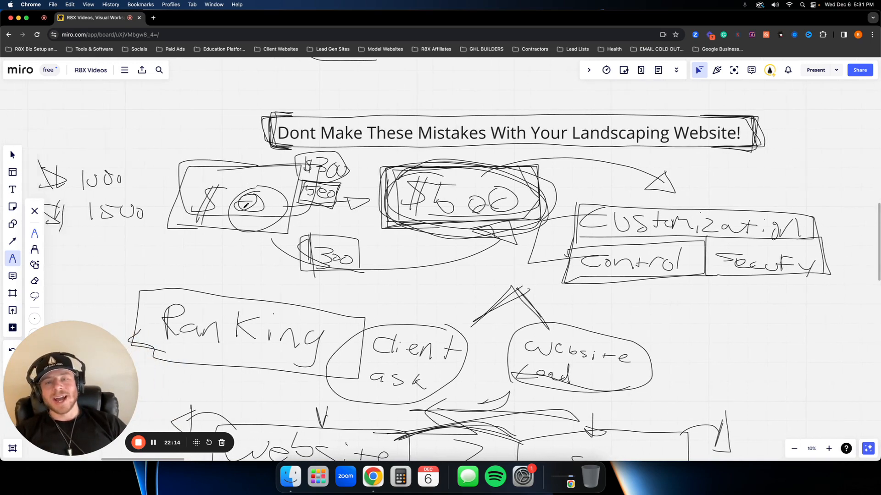
pyautogui.scroll(-3)
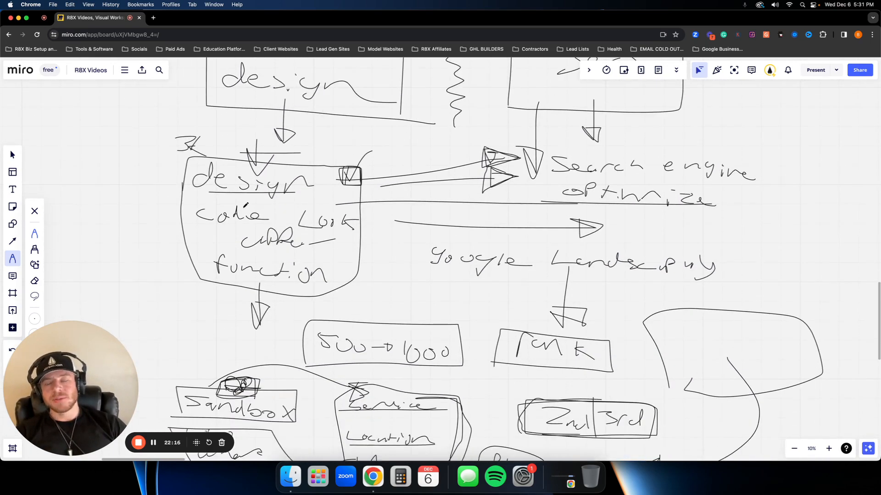
pyautogui.scroll(-3)
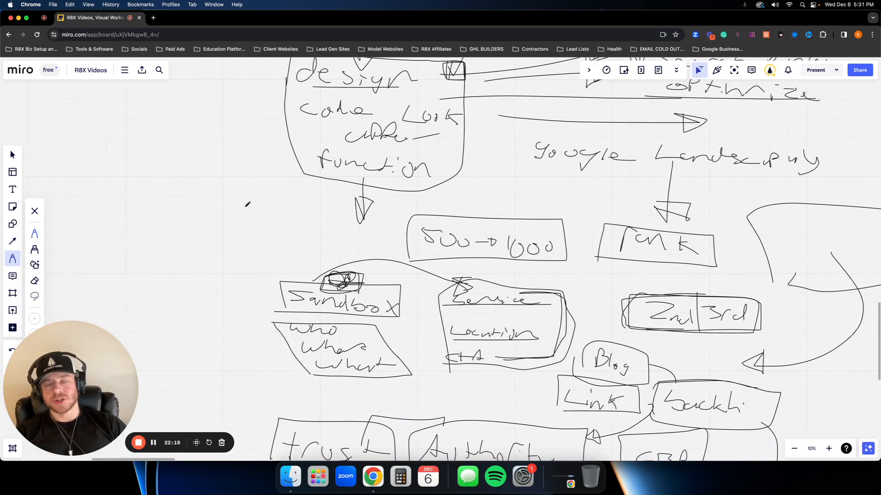
pyautogui.scroll(-3)
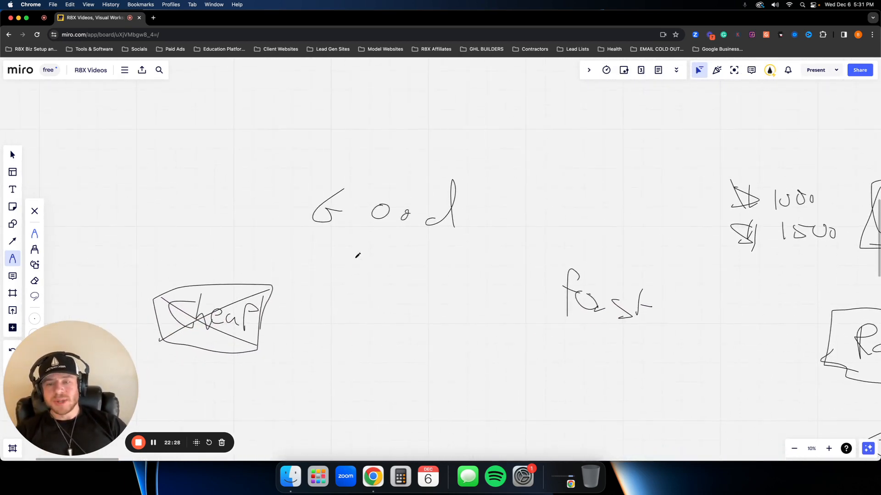
pyautogui.scroll(-3)
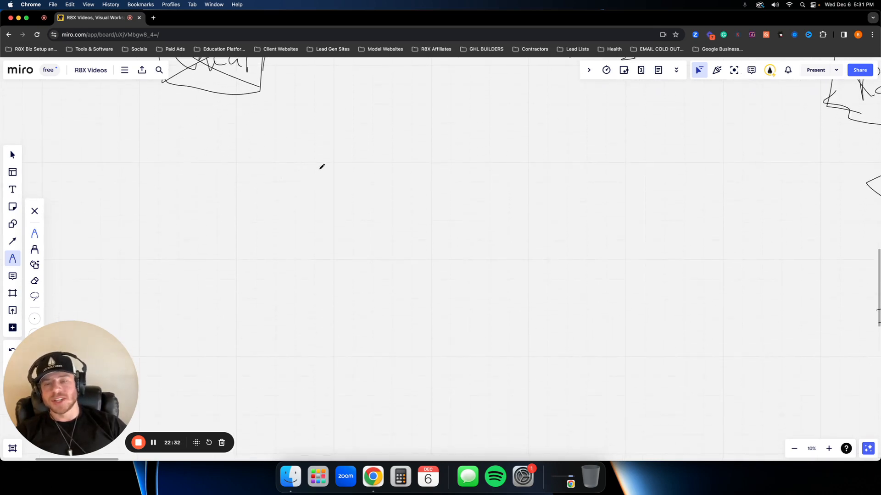
pyautogui.moveTo(285, 202)
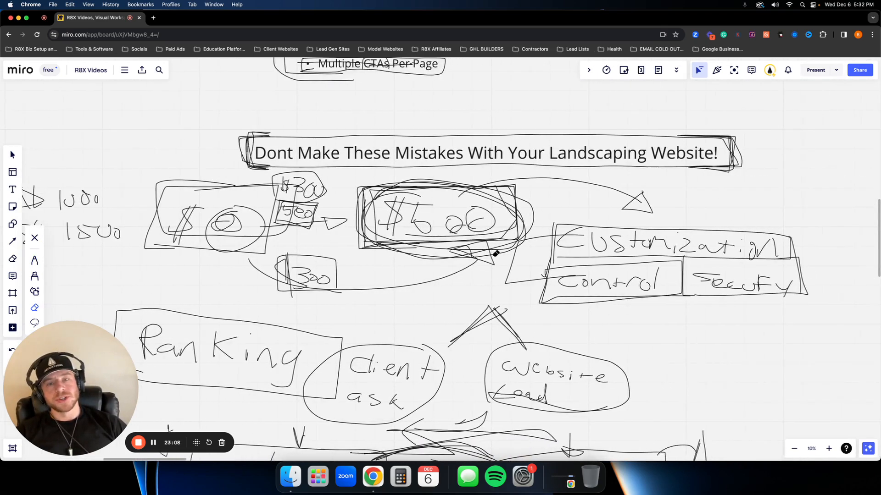
pyautogui.scroll(-3)
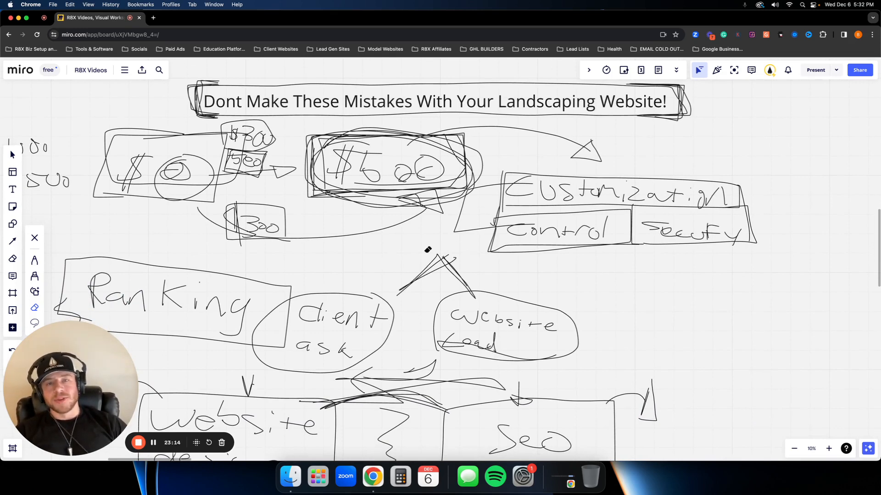
pyautogui.moveTo(393, 257)
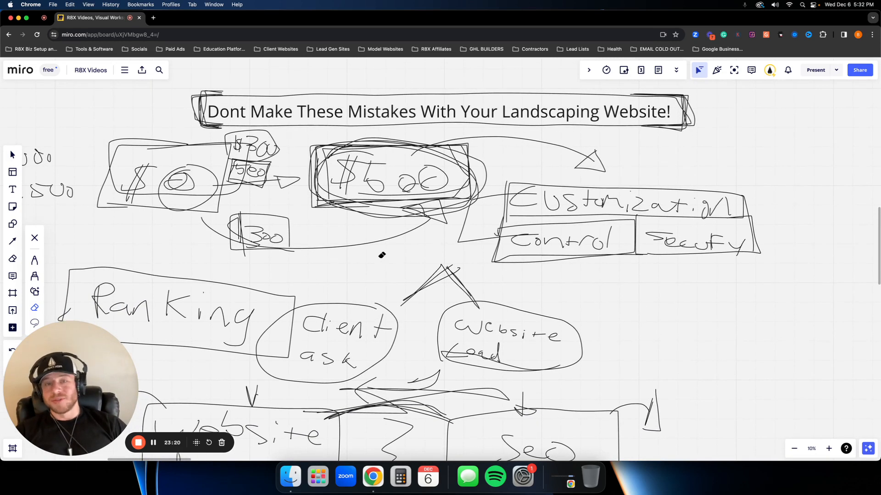
pyautogui.moveTo(508, 207)
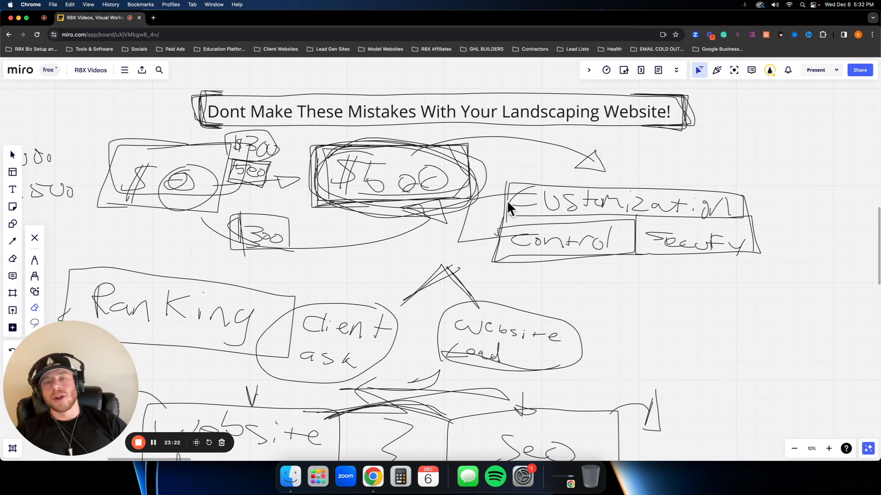
pyautogui.moveTo(356, 245)
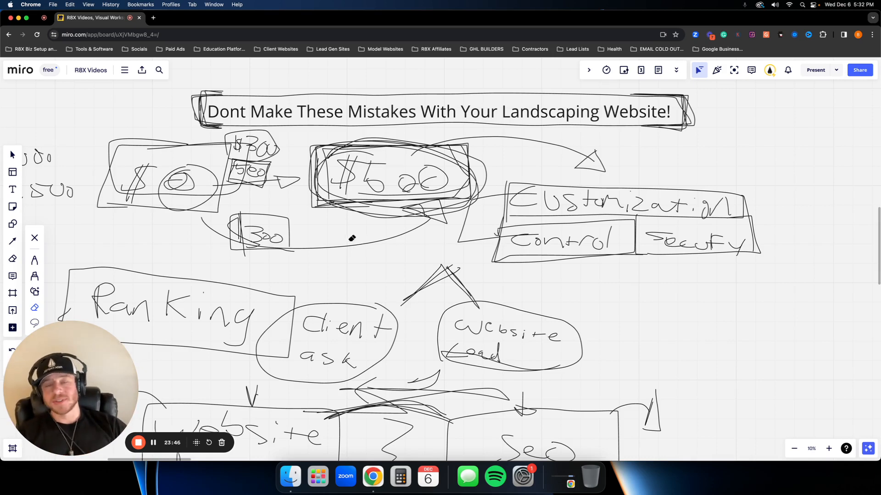
pyautogui.moveTo(297, 363)
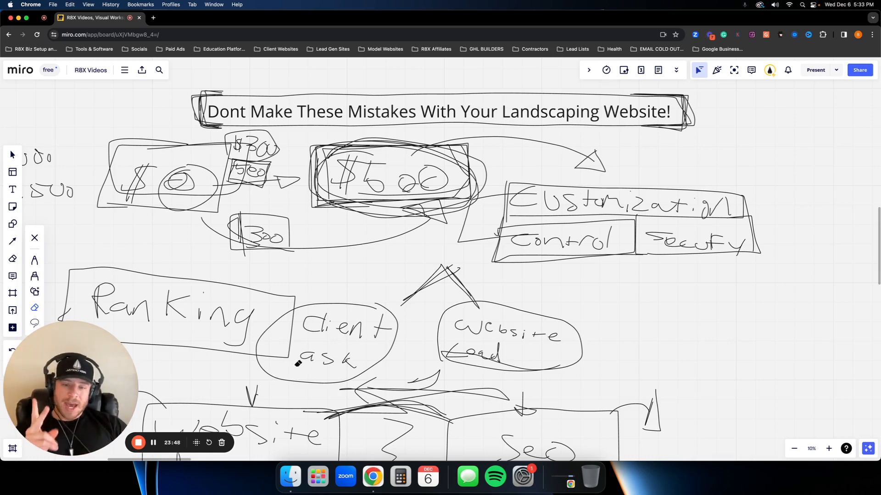